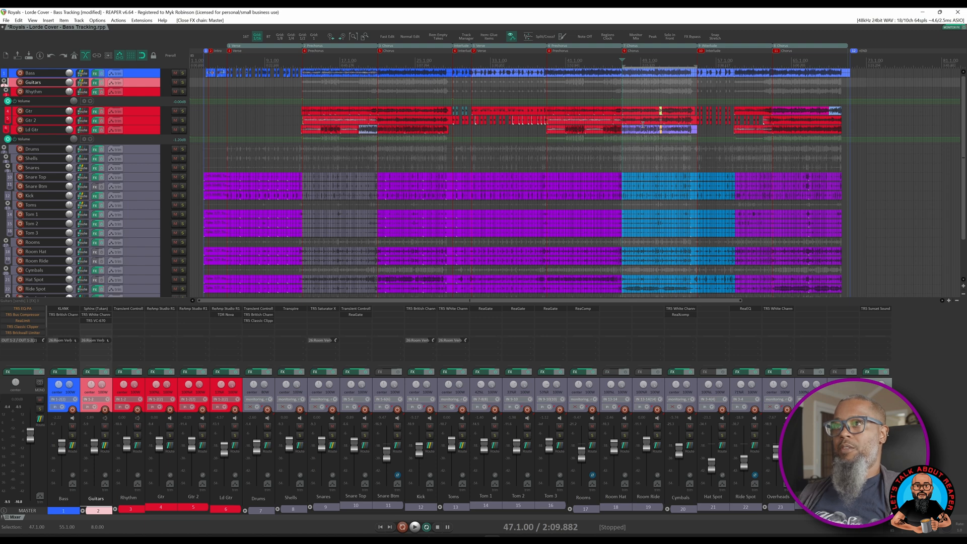
# - Show the master track's FX chain with the loudness meter at its end
pyautogui.click(15, 372)
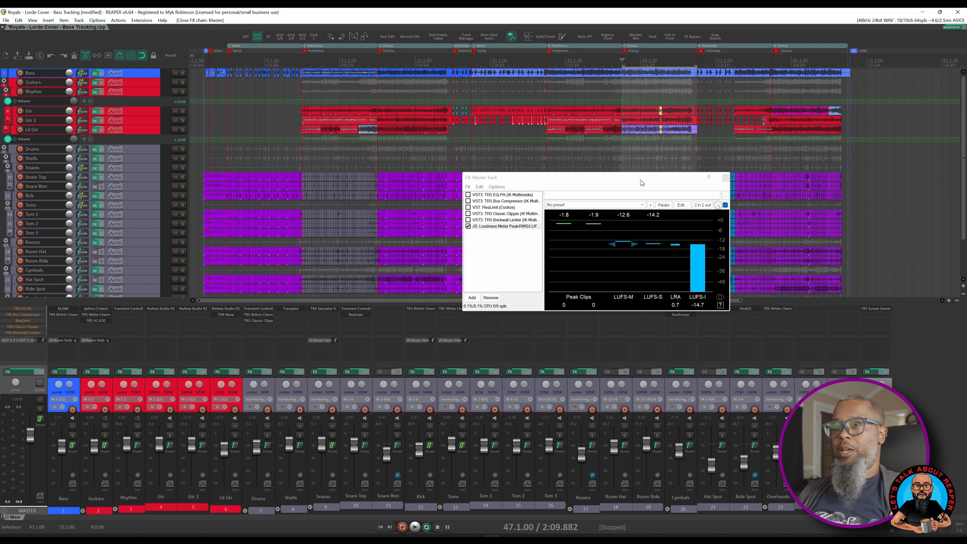
pyautogui.moveTo(711, 313)
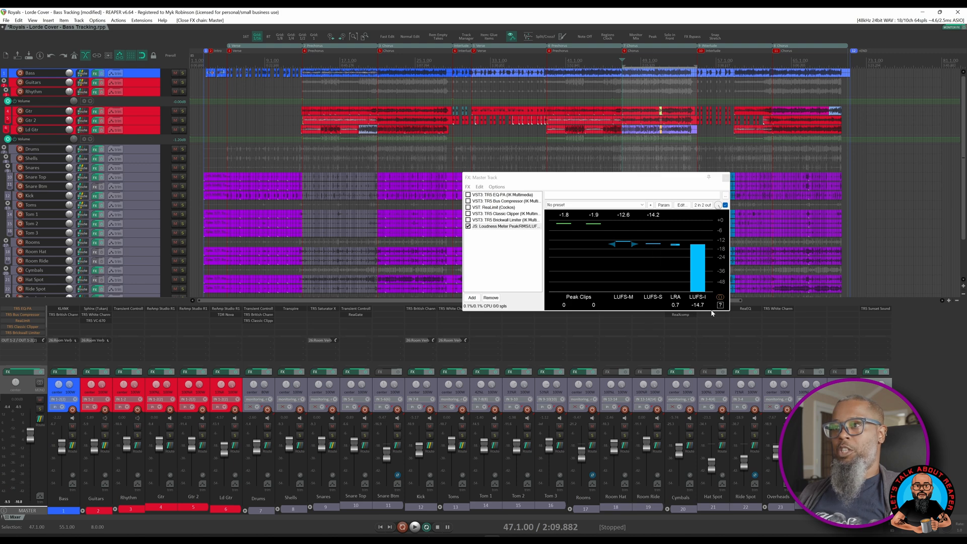
pyautogui.moveTo(674, 190)
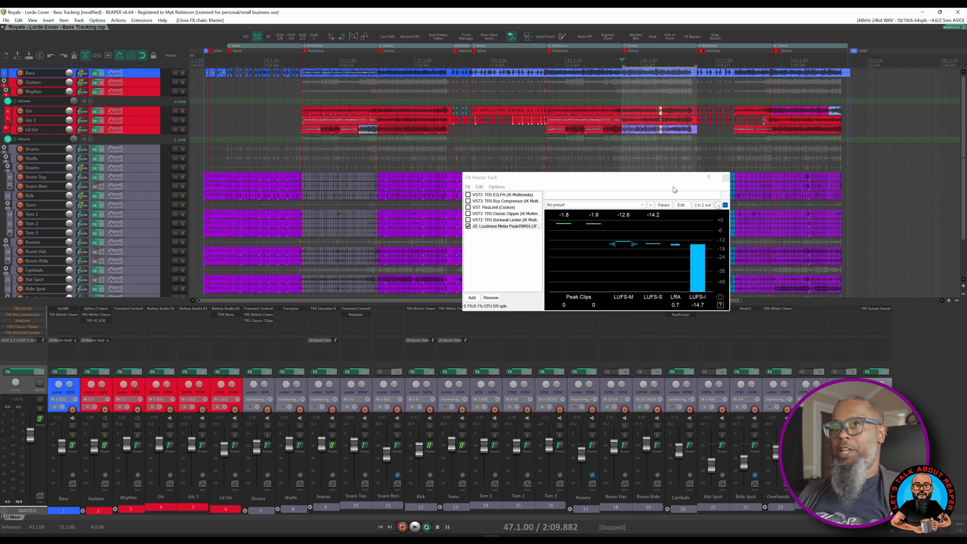
# - Browse ReaPack's Manage repositories dialog from the Extensions menu and cancel without adding one
pyautogui.click(504, 226)
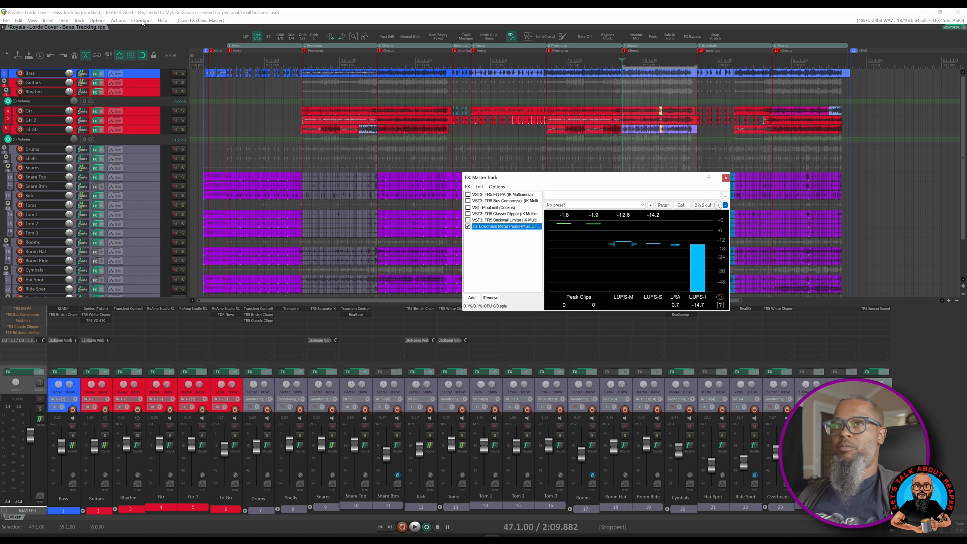
pyautogui.click(141, 20)
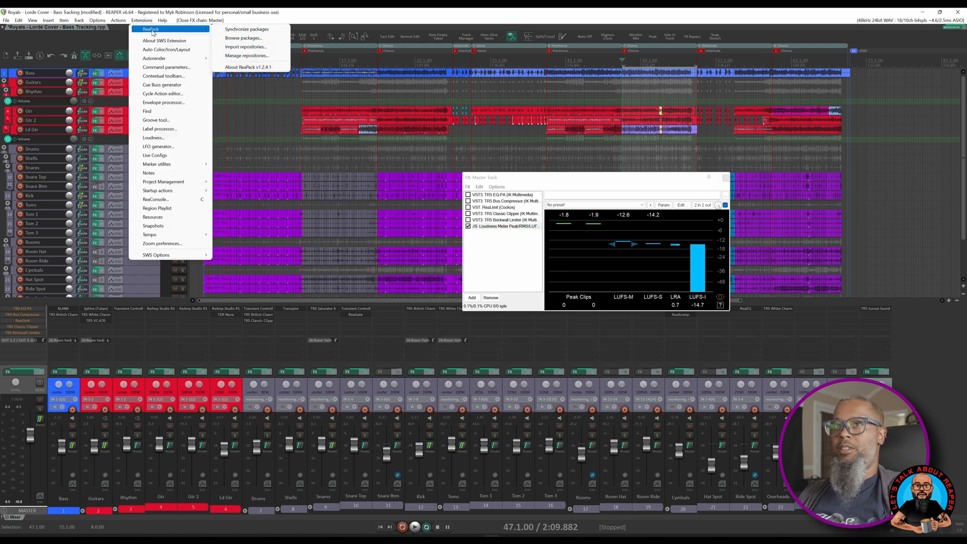
pyautogui.click(246, 47)
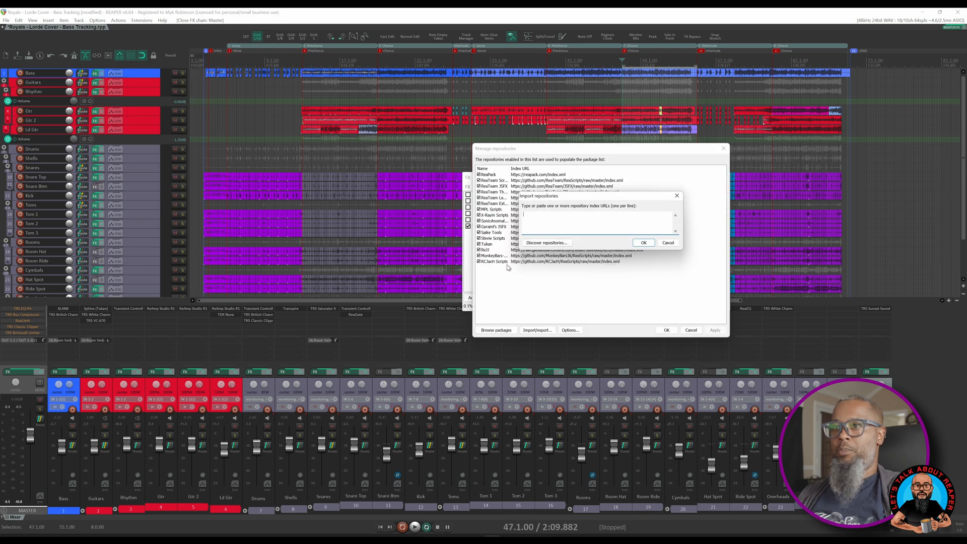
pyautogui.moveTo(531, 267)
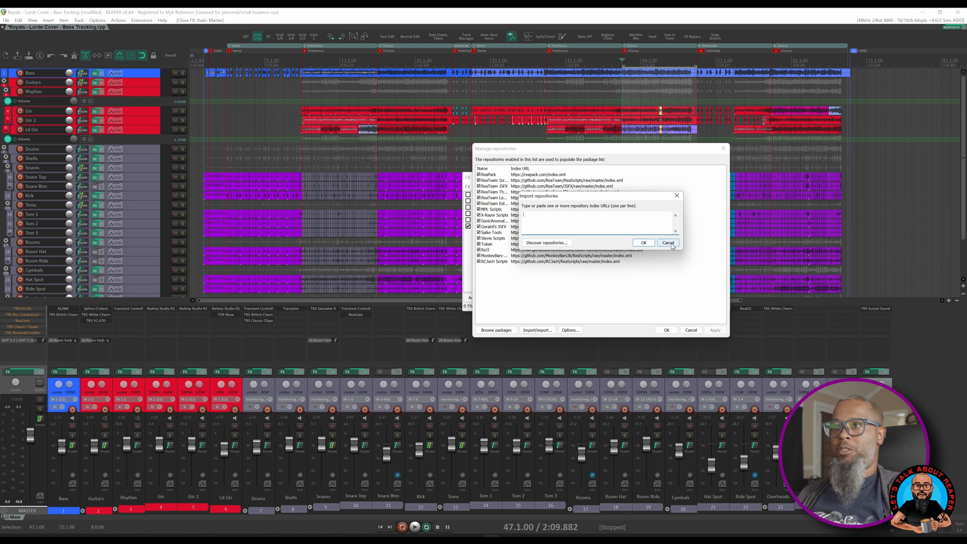
pyautogui.click(142, 20)
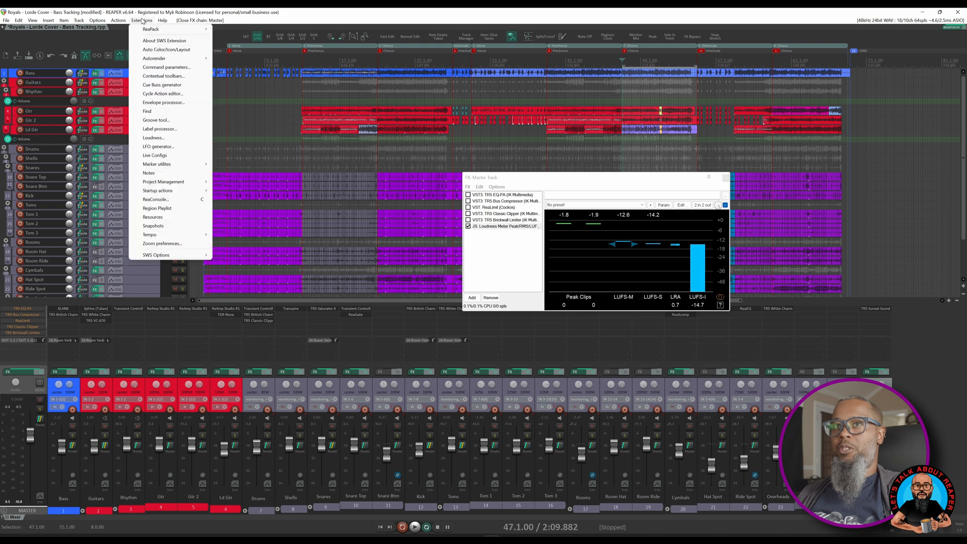
# - Filter ReaPack's package browser for 'infla', confirm RCInflator (Oxford Edition) offers Reinstall, and close it
pyautogui.click(150, 29)
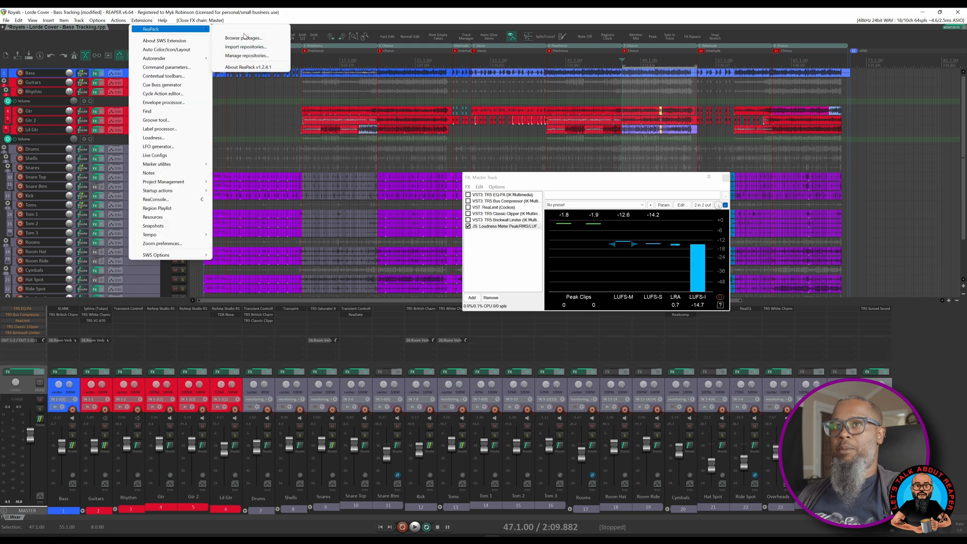
pyautogui.click(242, 37)
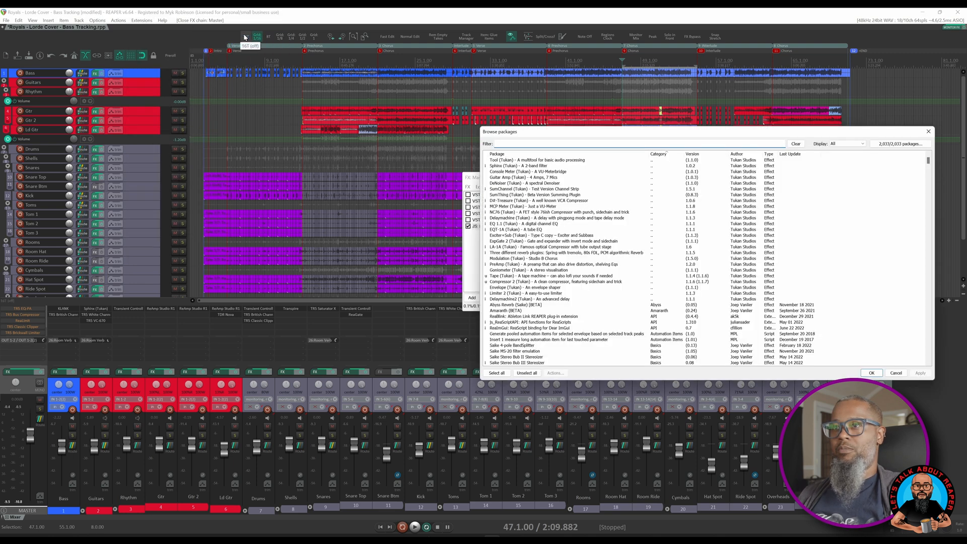
pyautogui.write('infla')
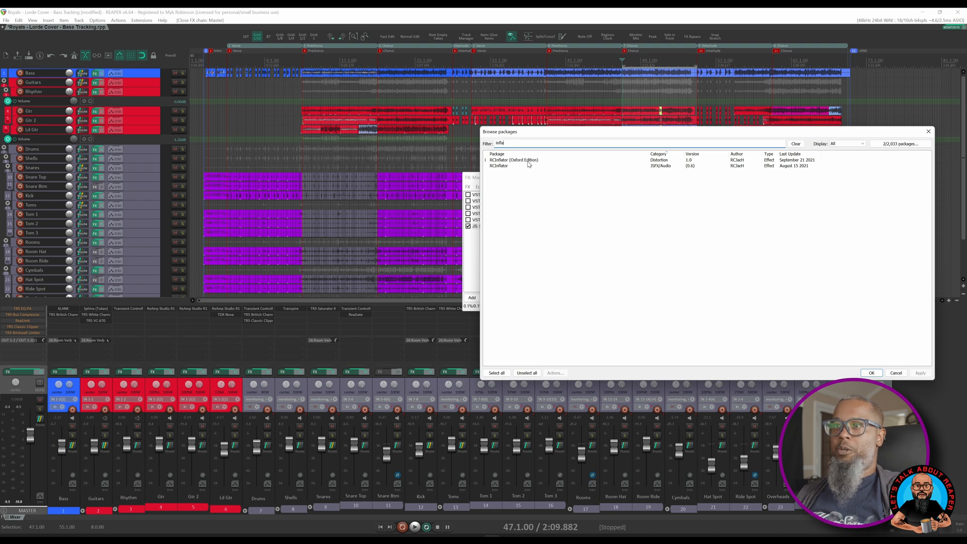
pyautogui.rightClick(513, 160)
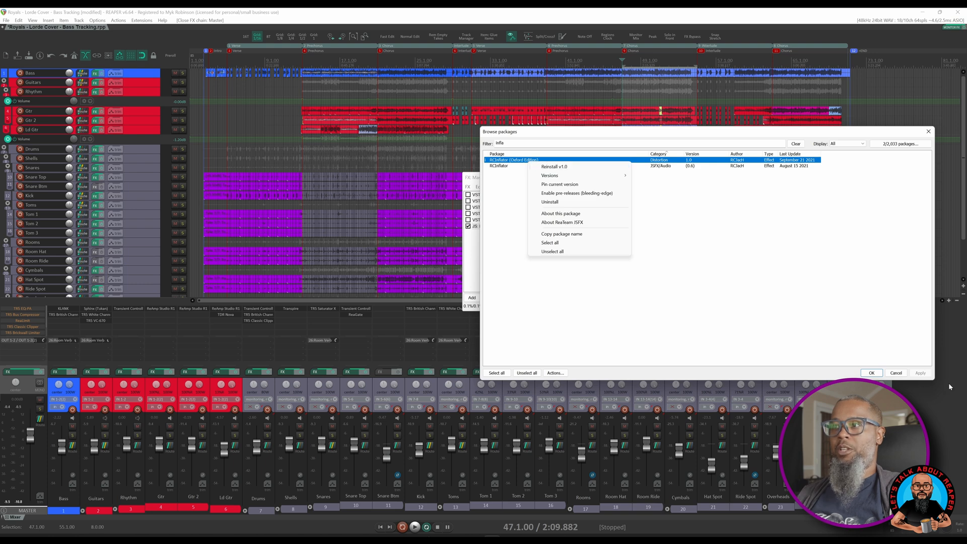
pyautogui.moveTo(929, 136)
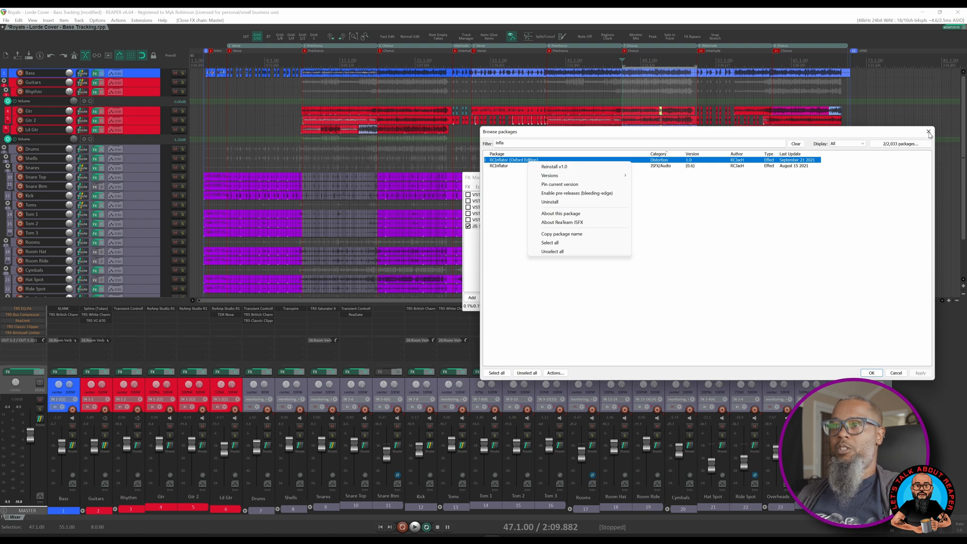
pyautogui.click(928, 131)
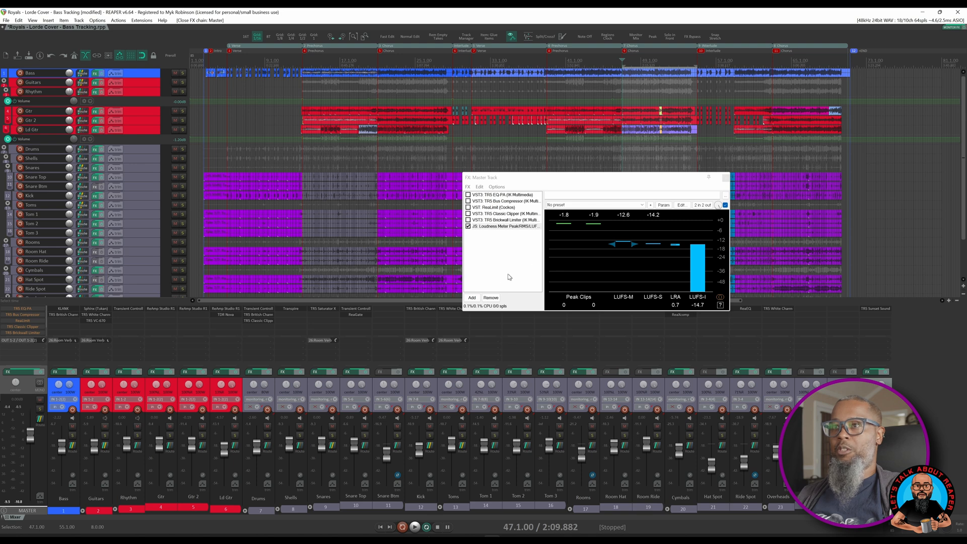
pyautogui.moveTo(489, 277)
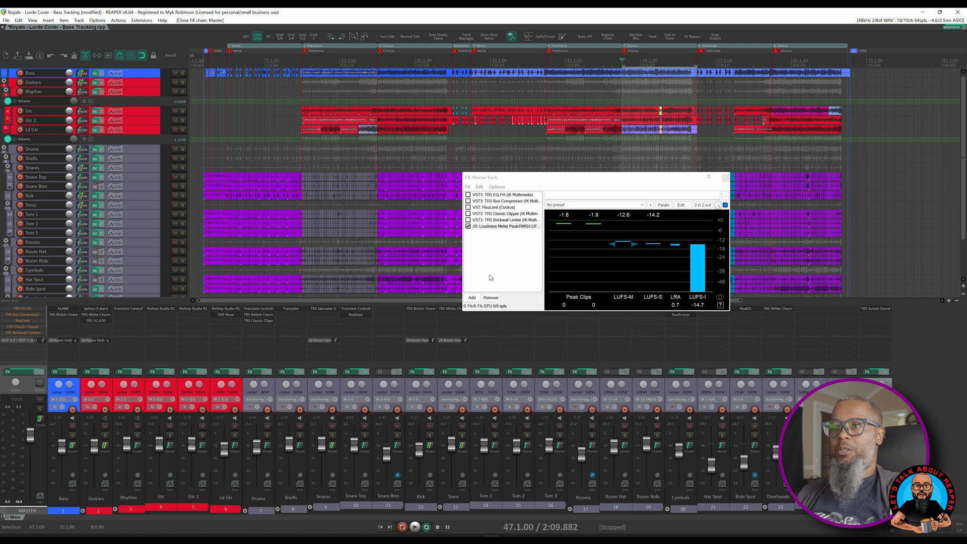
# - Add JS: RCInflator (Oxford Edition) to the master chain and move it above the Loudness Meter
pyautogui.click(471, 297)
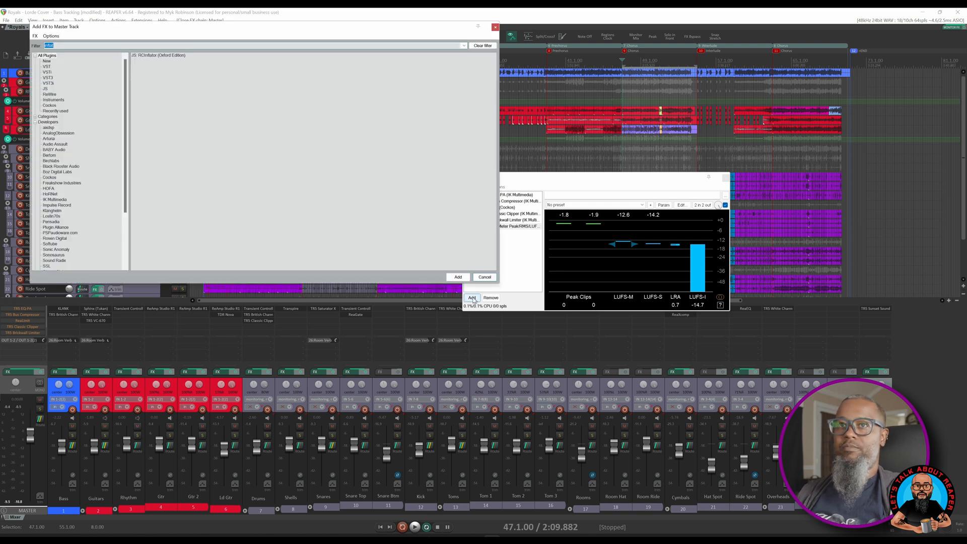
pyautogui.click(457, 276)
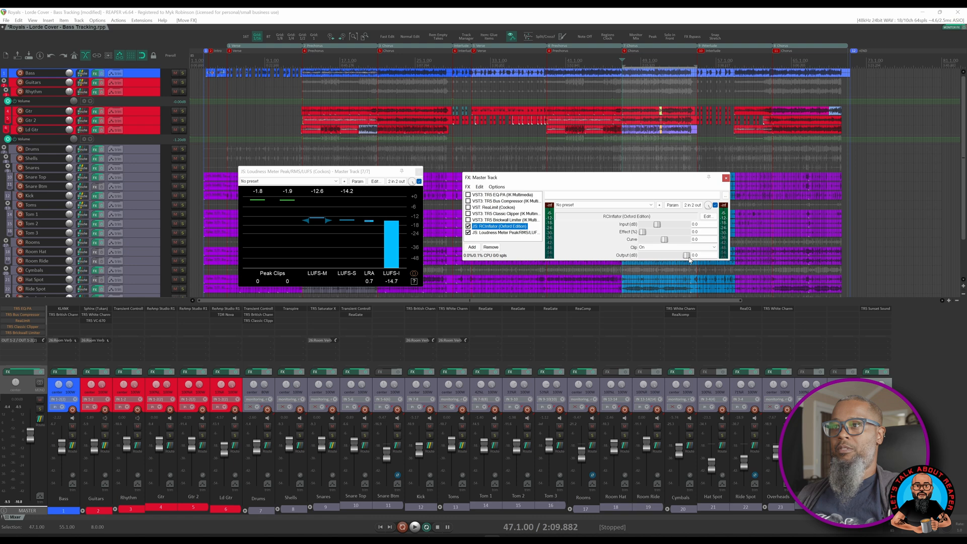
pyautogui.moveTo(643, 232); pyautogui.dragTo(686, 232)
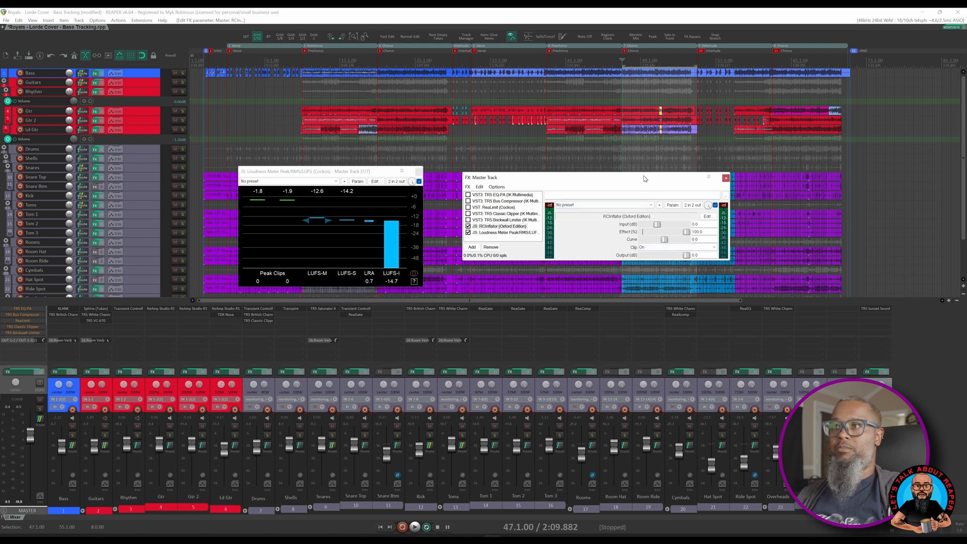
pyautogui.click(414, 527)
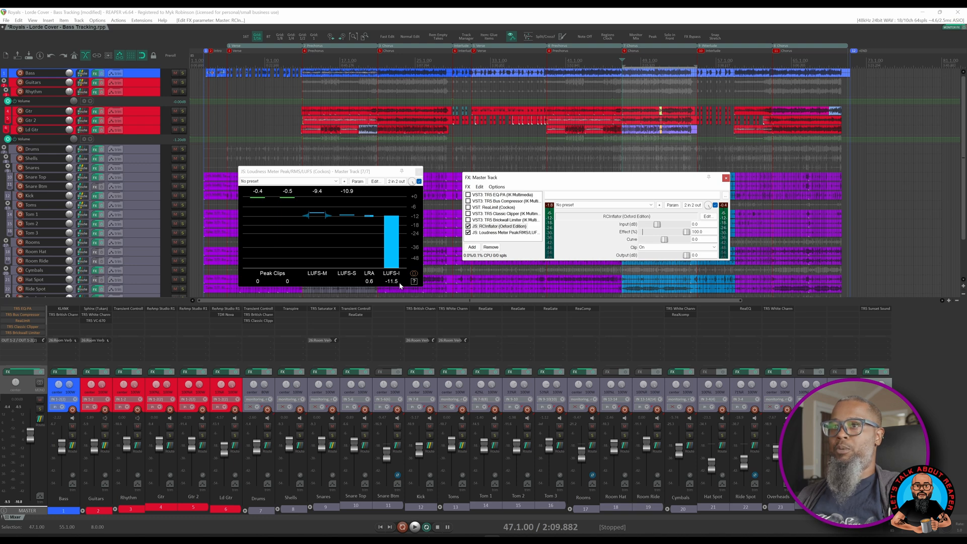
pyautogui.moveTo(398, 289)
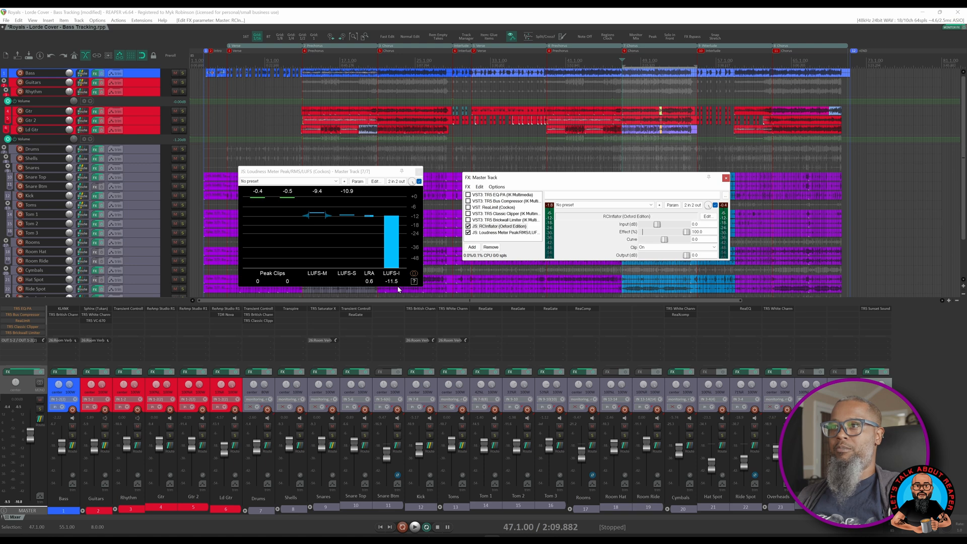
pyautogui.click(414, 527)
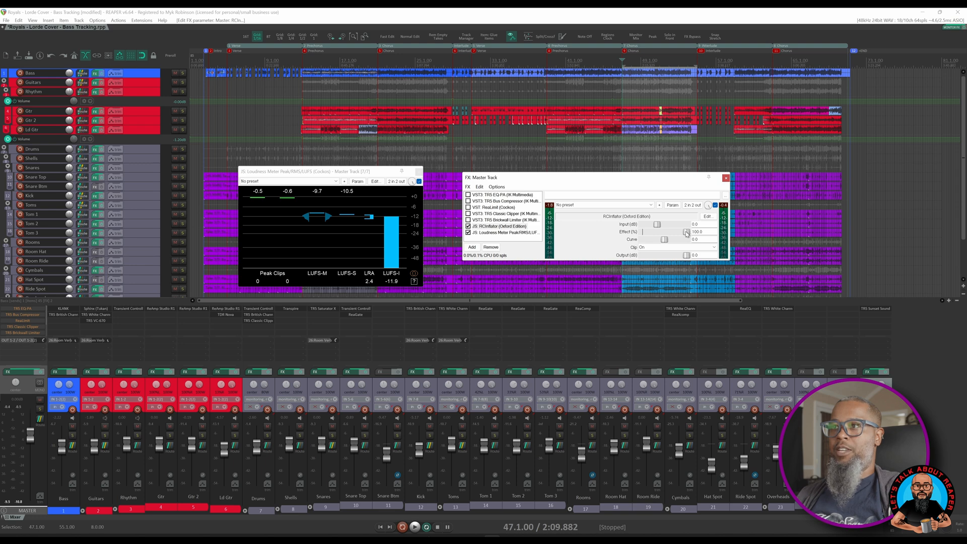
# - During playback sweep the inflator's Effect (%) through ~60 back to about 40, then bypass it to compare loudness
pyautogui.click(414, 526)
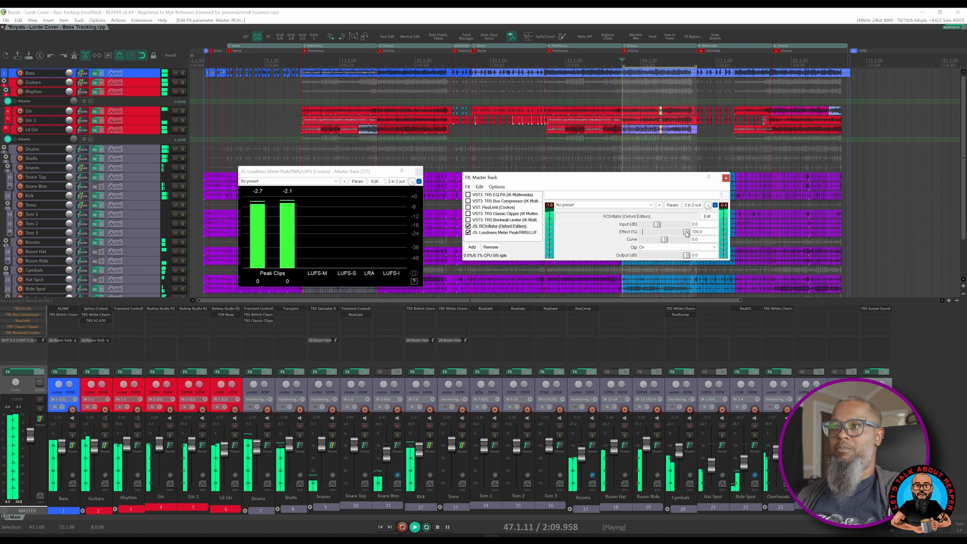
pyautogui.moveTo(682, 234); pyautogui.dragTo(675, 235)
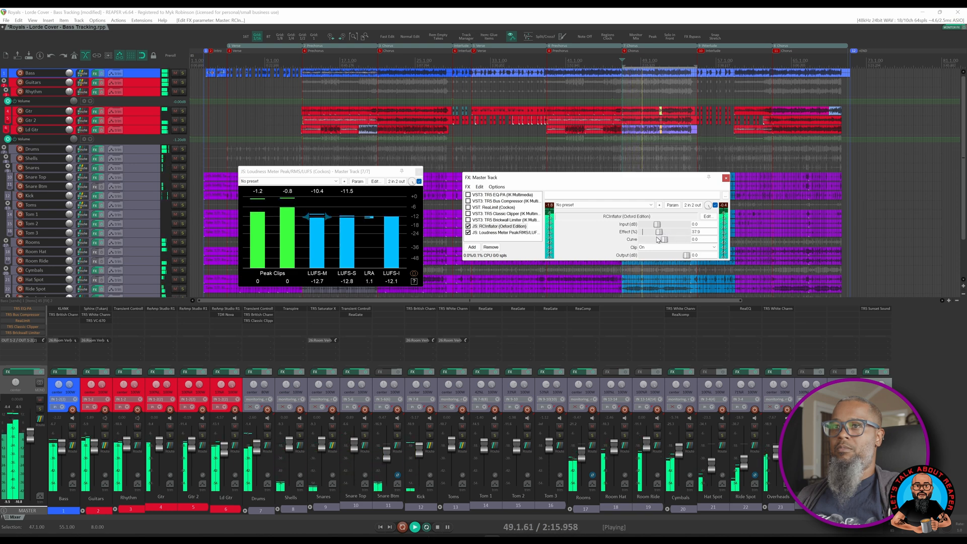
pyautogui.moveTo(659, 232); pyautogui.dragTo(661, 231)
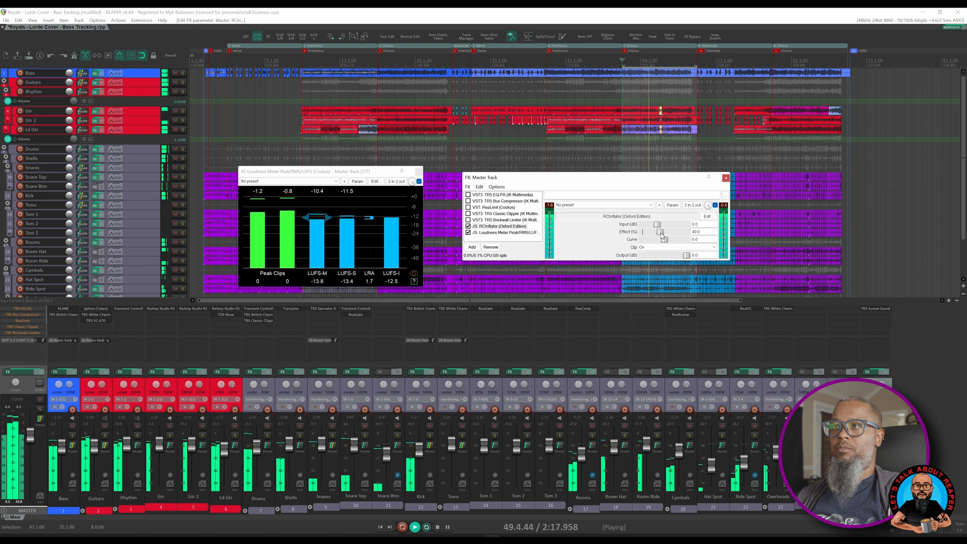
pyautogui.moveTo(659, 232); pyautogui.dragTo(668, 232)
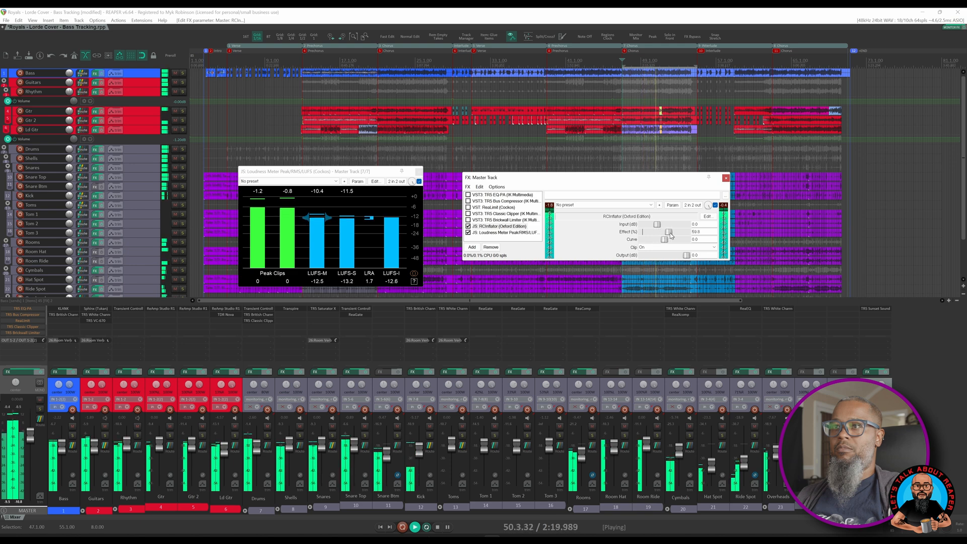
pyautogui.moveTo(668, 232); pyautogui.dragTo(659, 232)
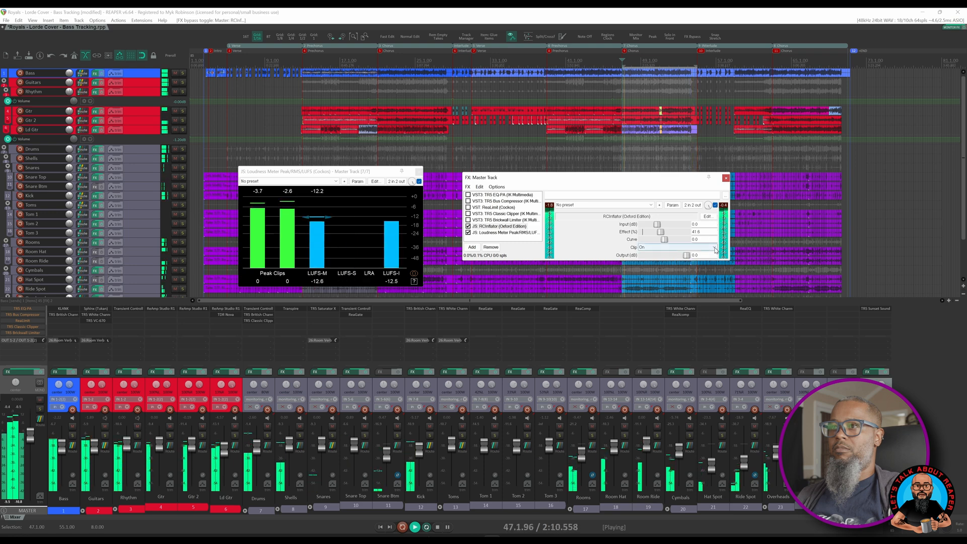
pyautogui.click(643, 247)
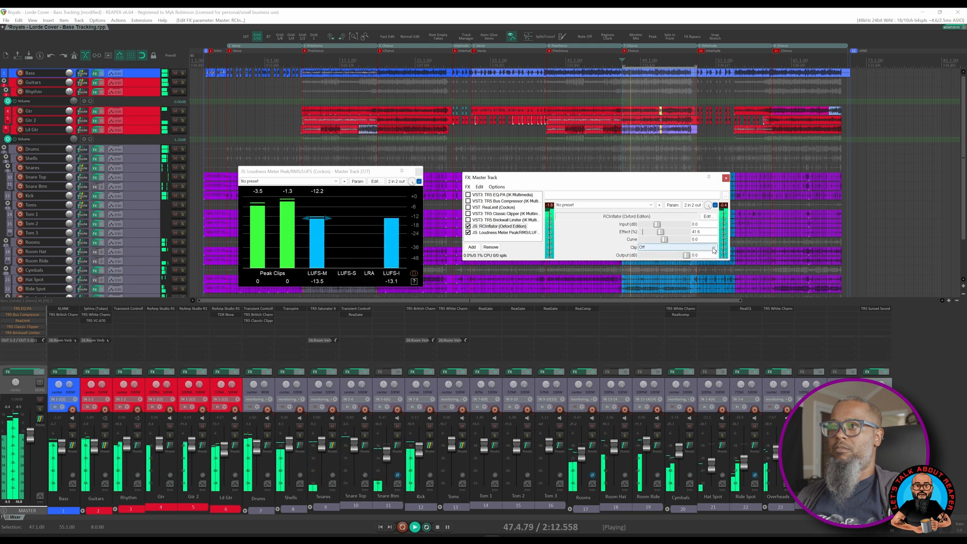